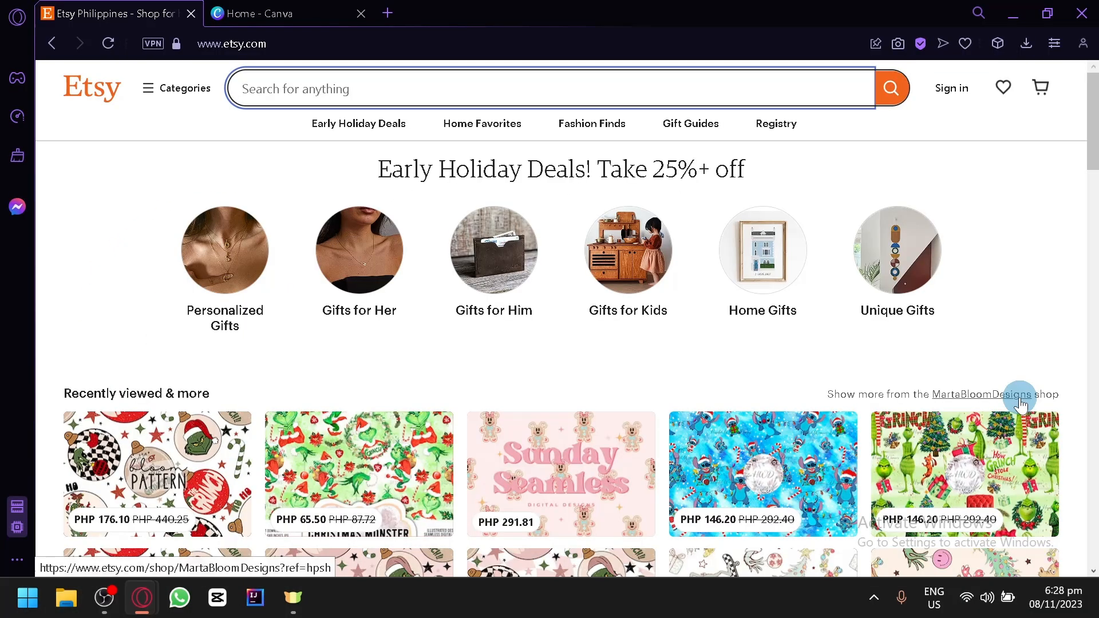
{"action": "mouse_move", "coordinate": [903, 393]}
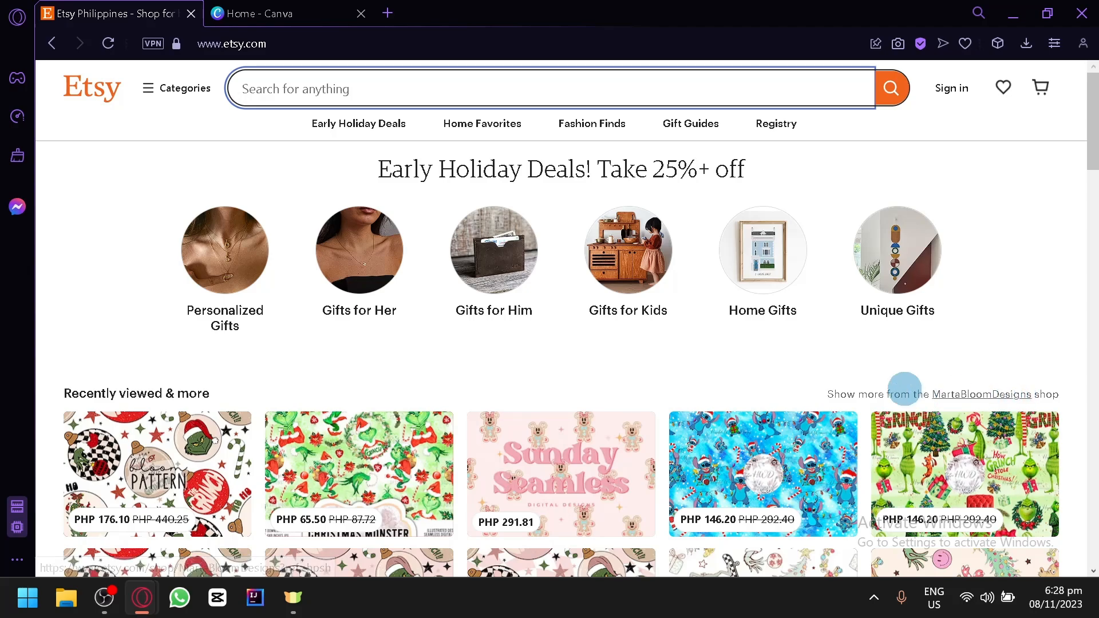
Step: Search Etsy for "digital paper", returning over 3.3 million results
{"action": "scroll", "scroll_direction": "down", "scroll_amount": 3}
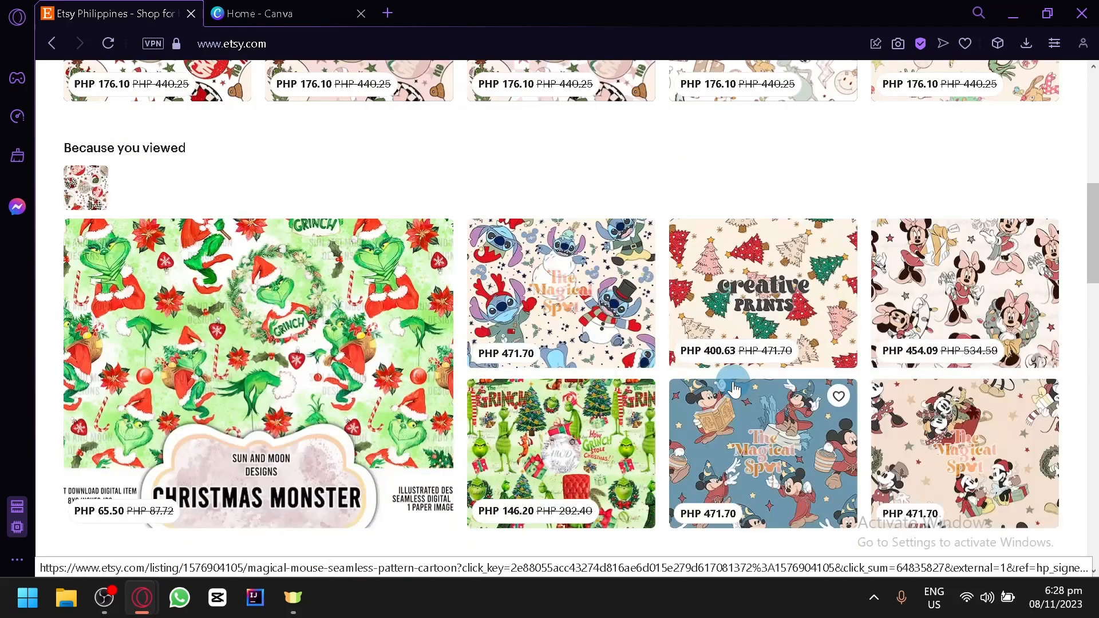
{"action": "scroll", "scroll_direction": "up", "scroll_amount": 3}
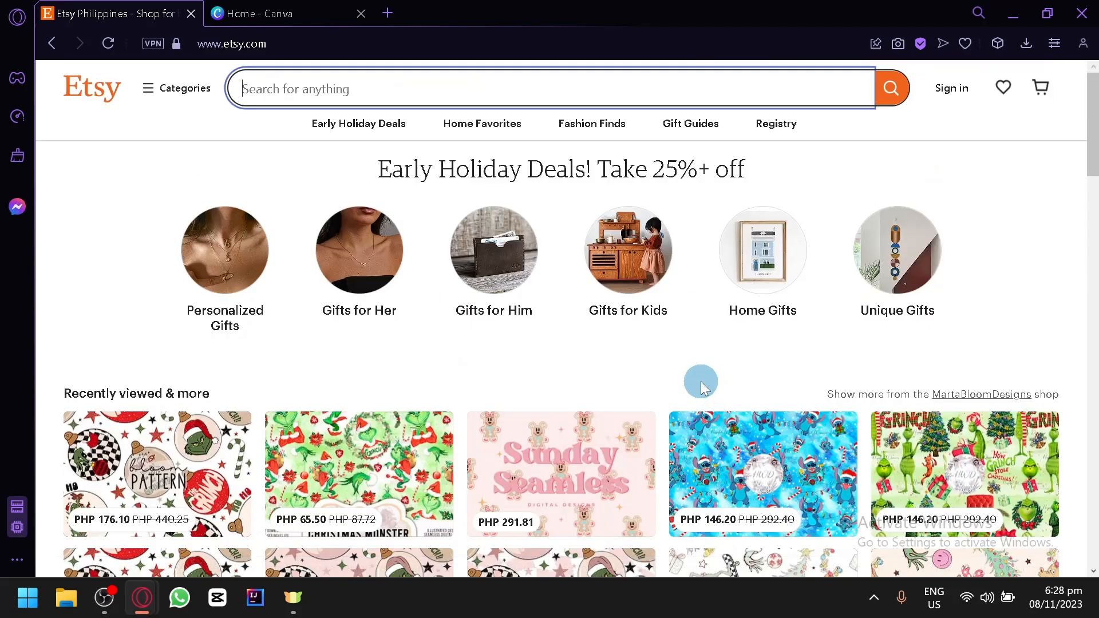
{"action": "mouse_move", "coordinate": [664, 372]}
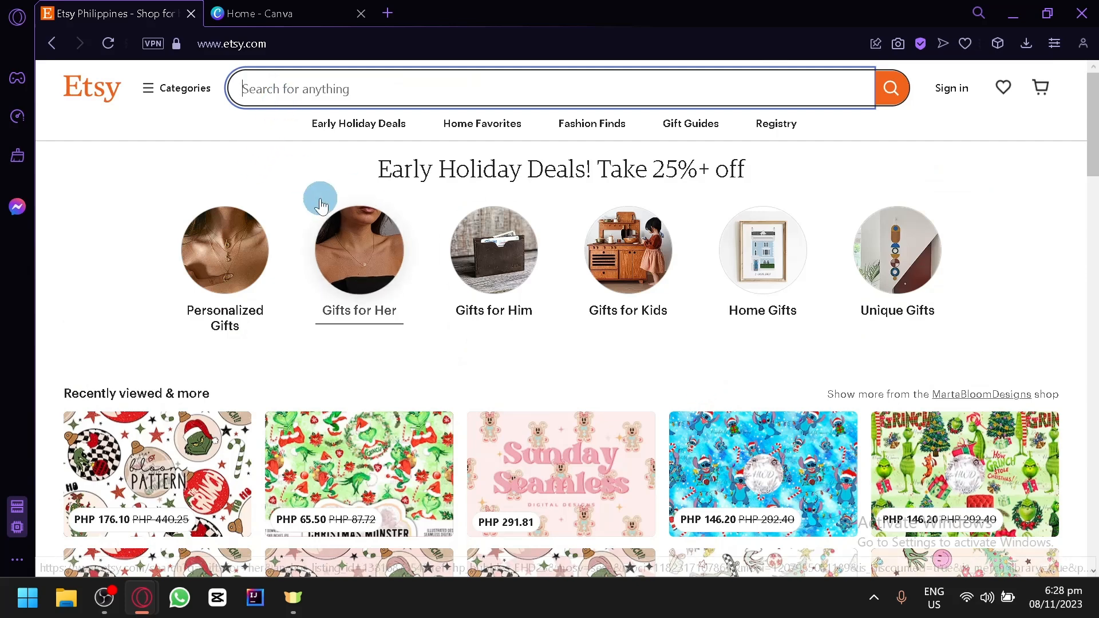
{"action": "mouse_move", "coordinate": [265, 183]}
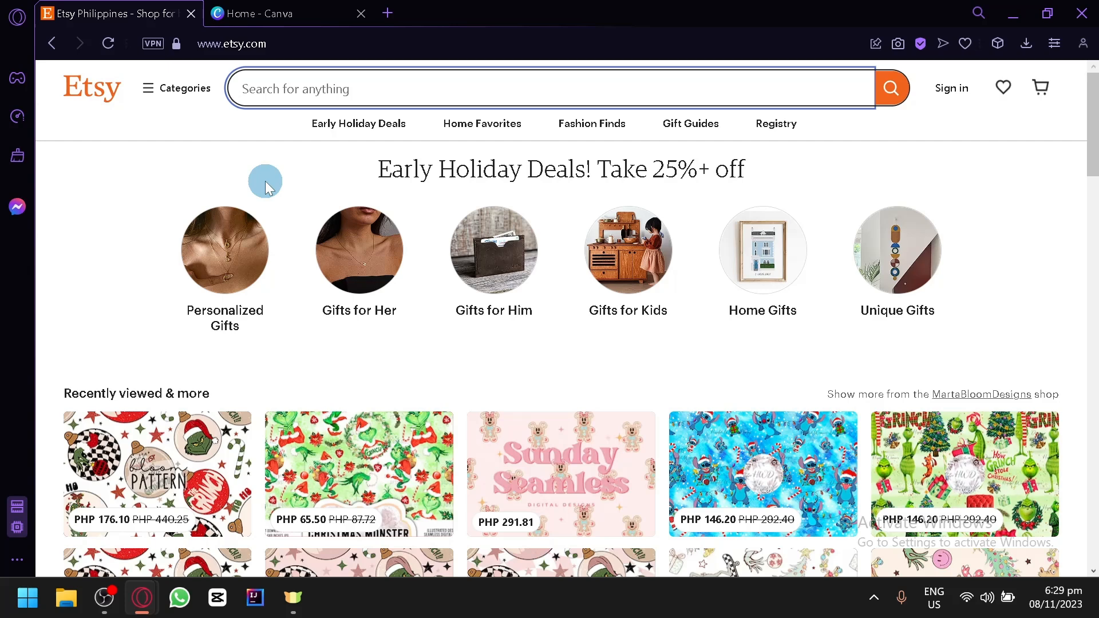
{"action": "type", "text": "digital paper"}
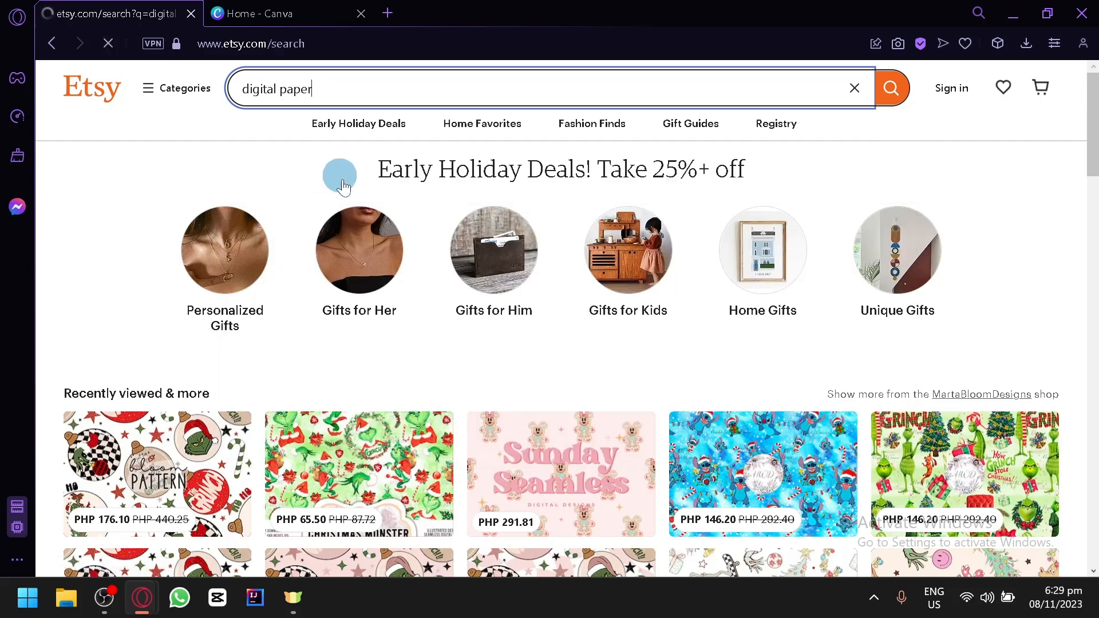
{"action": "key", "text": "Return"}
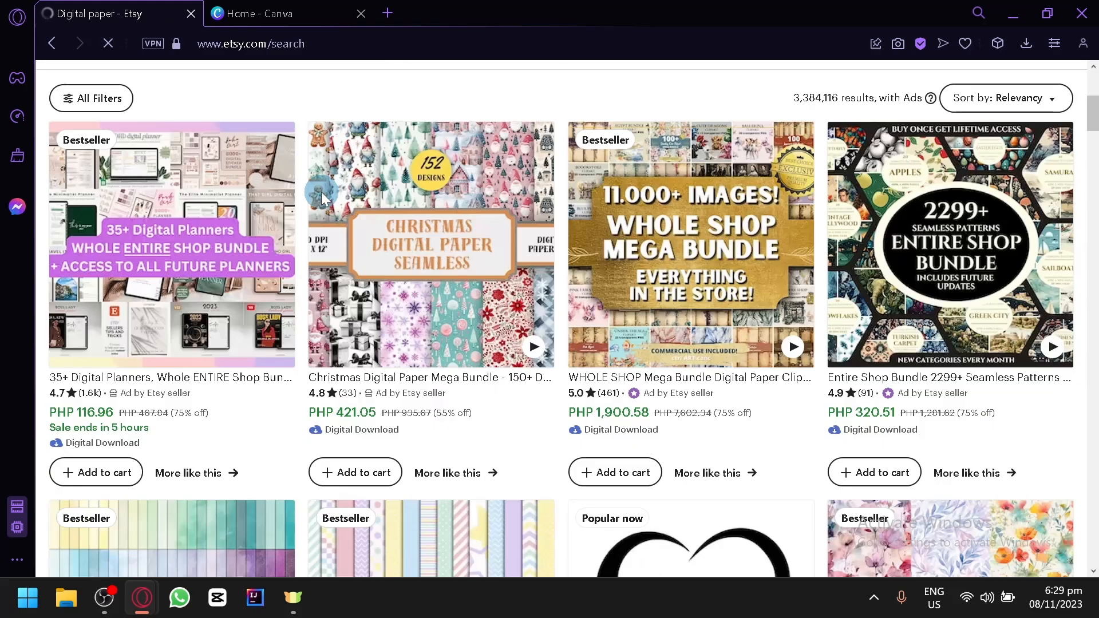
Step: Browse down the digital paper results, past seamless pattern bundles and watercolor packs
{"action": "scroll", "scroll_direction": "down", "scroll_amount": 3}
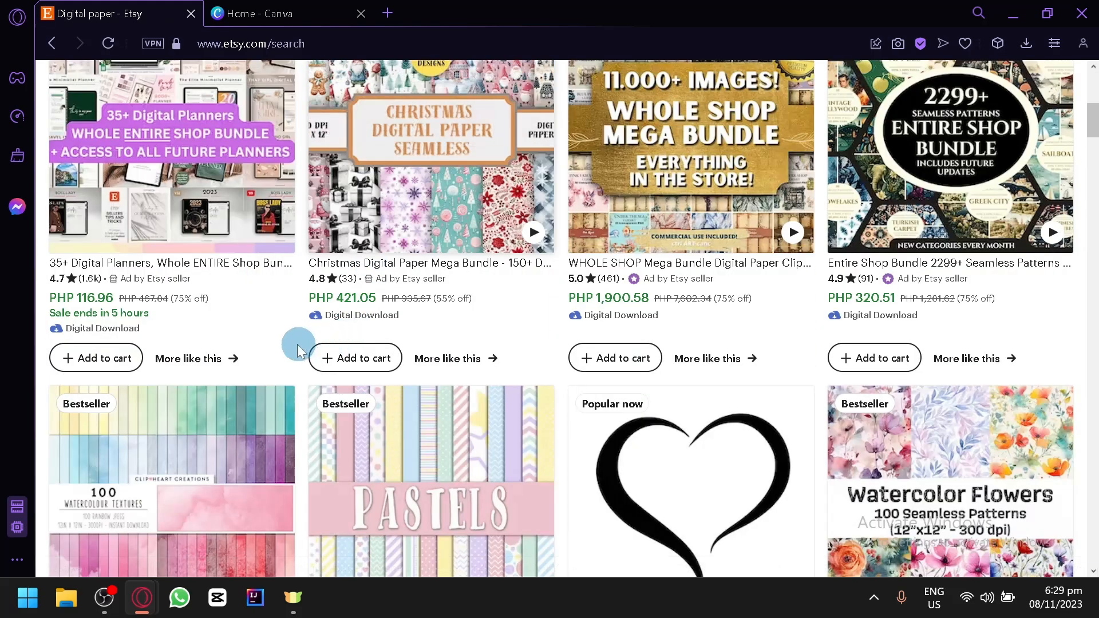
{"action": "scroll", "scroll_direction": "down", "scroll_amount": 3}
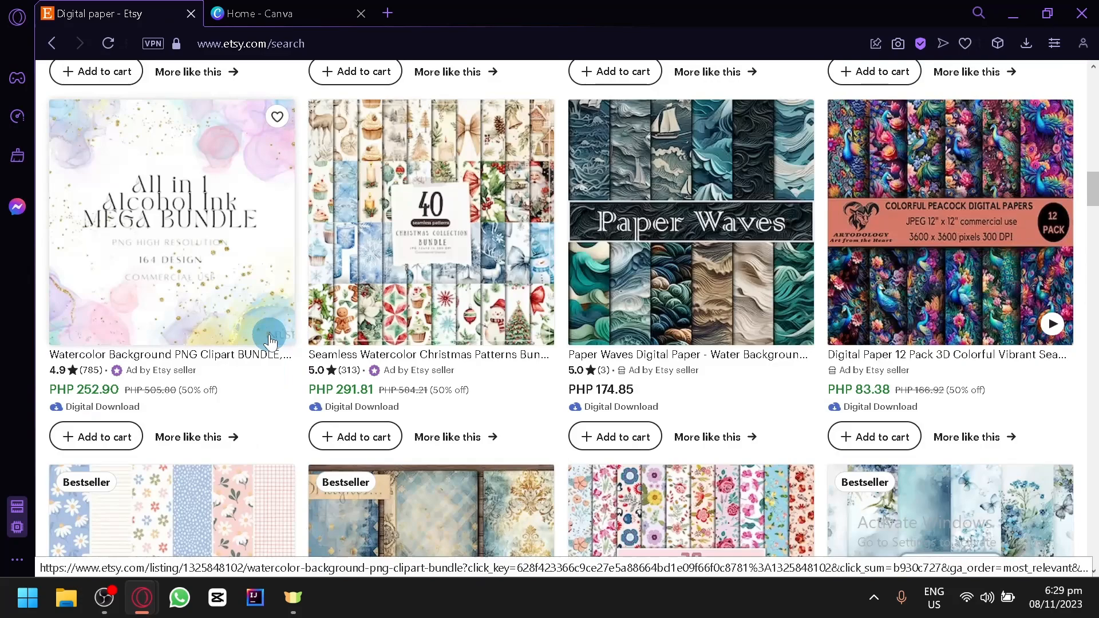
{"action": "scroll", "scroll_direction": "down", "scroll_amount": 3}
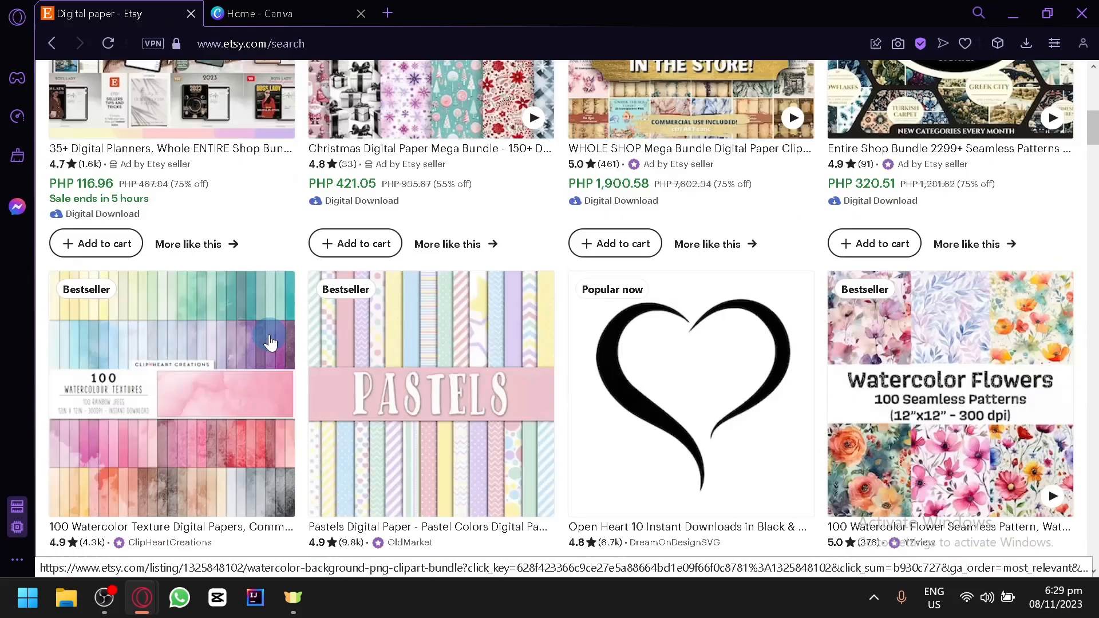
{"action": "scroll", "scroll_direction": "down", "scroll_amount": 3}
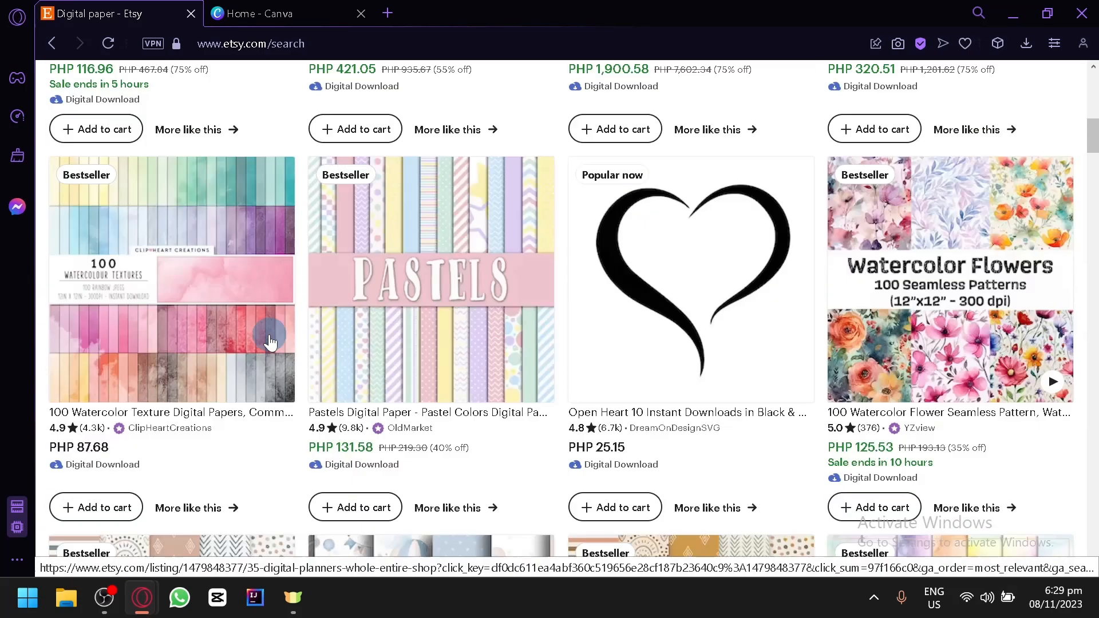
{"action": "scroll", "scroll_direction": "down", "scroll_amount": 3}
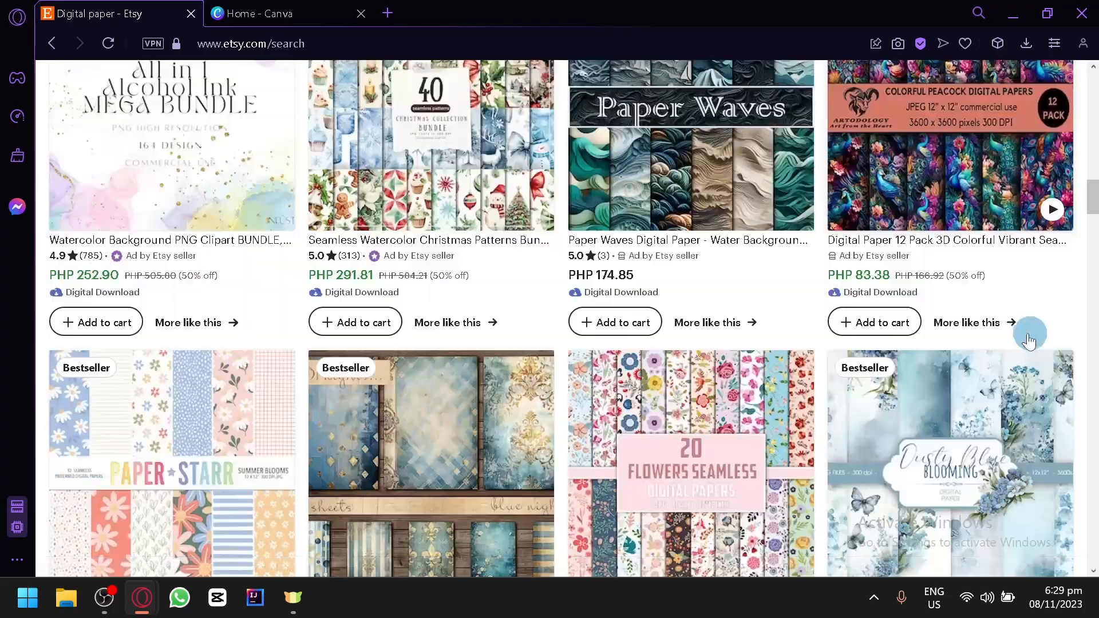
{"action": "scroll", "scroll_direction": "down", "scroll_amount": 3}
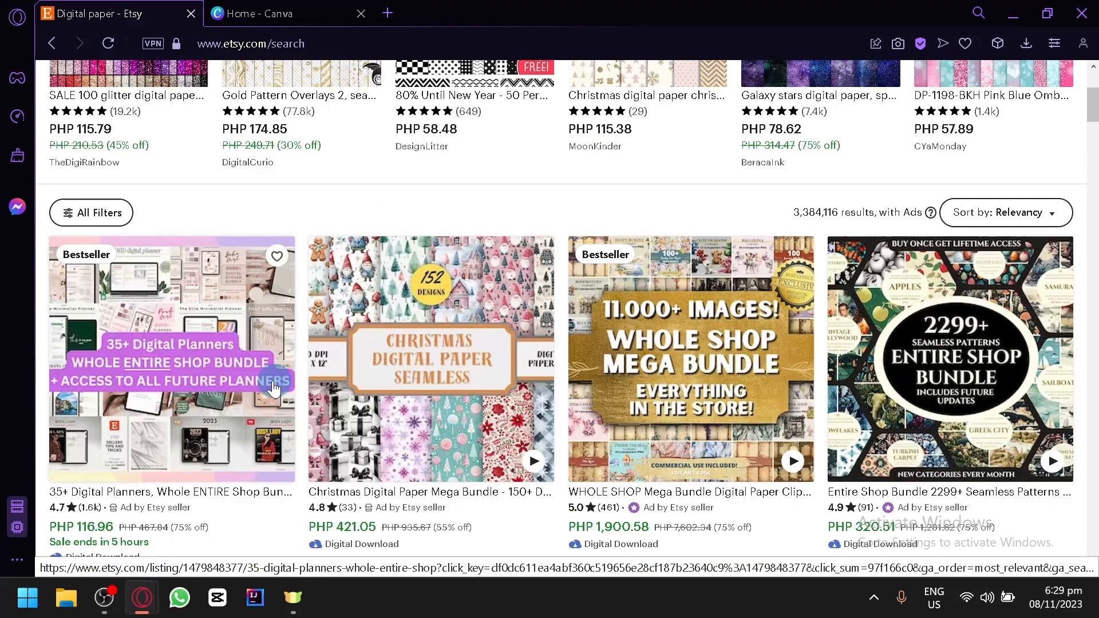
Step: View the 35+ Digital Planners bundle listing and read through its details
{"action": "left_click", "coordinate": [171, 358]}
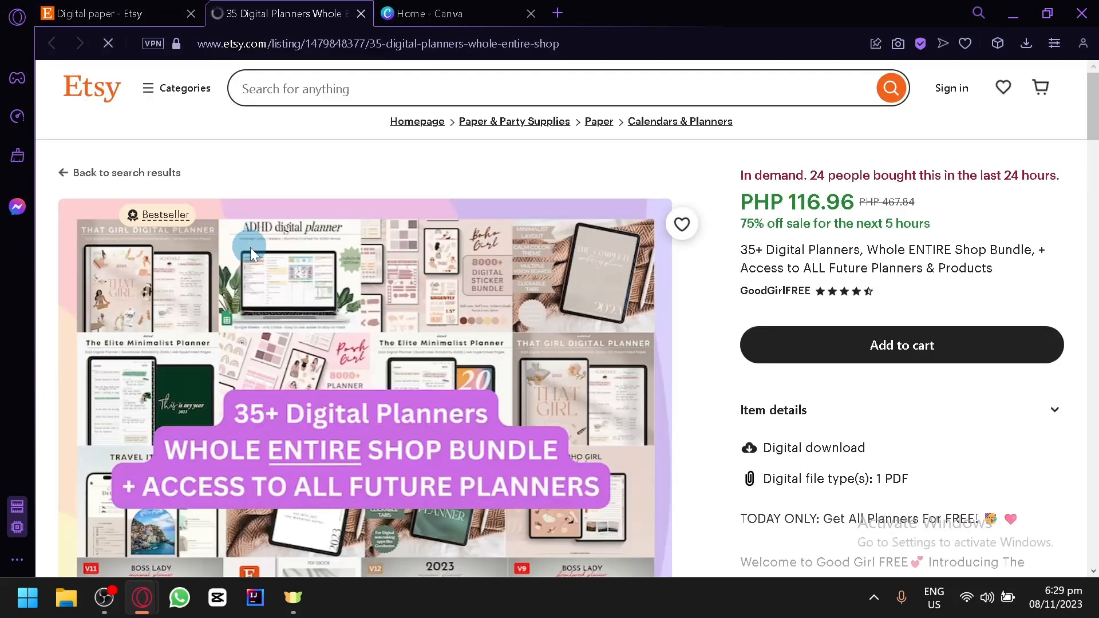
{"action": "scroll", "scroll_direction": "down", "scroll_amount": 3}
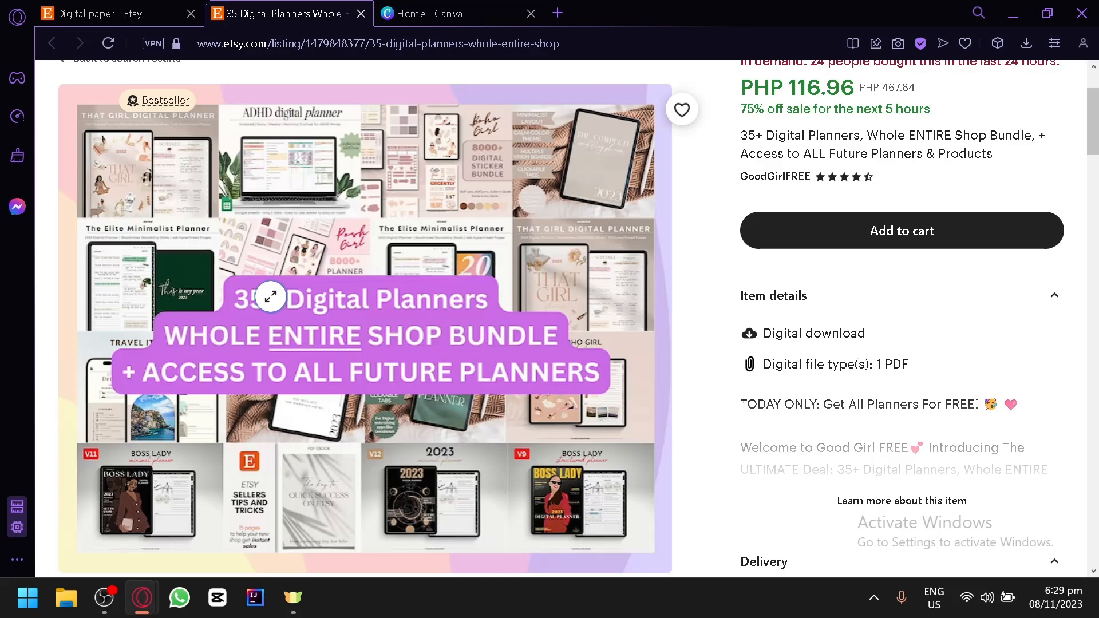
{"action": "scroll", "scroll_direction": "down", "scroll_amount": 3}
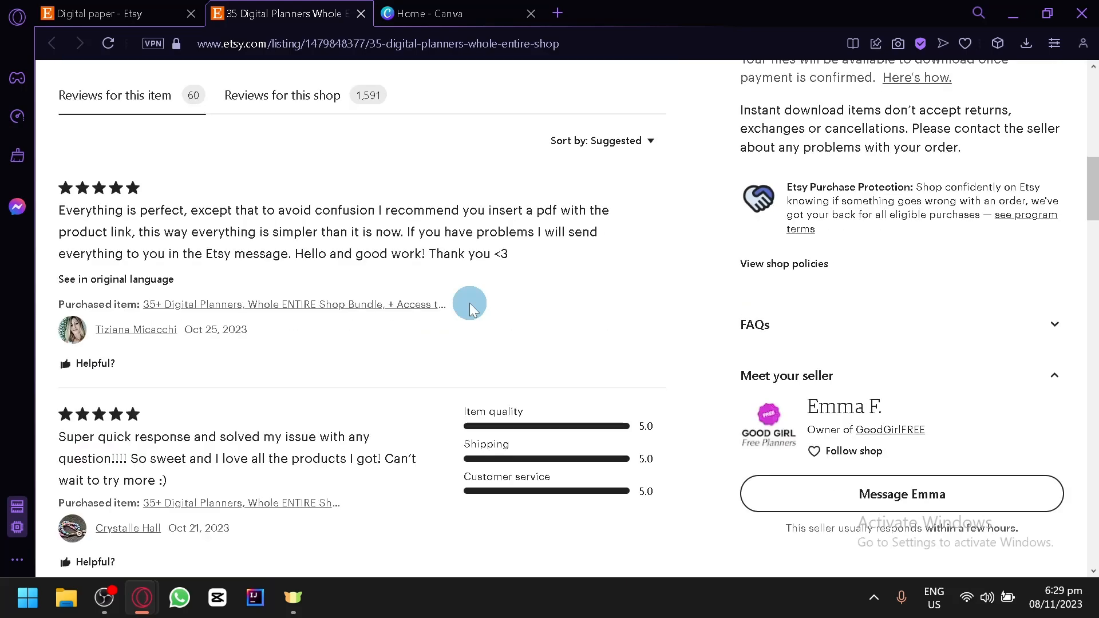
{"action": "scroll", "scroll_direction": "up", "scroll_amount": 3}
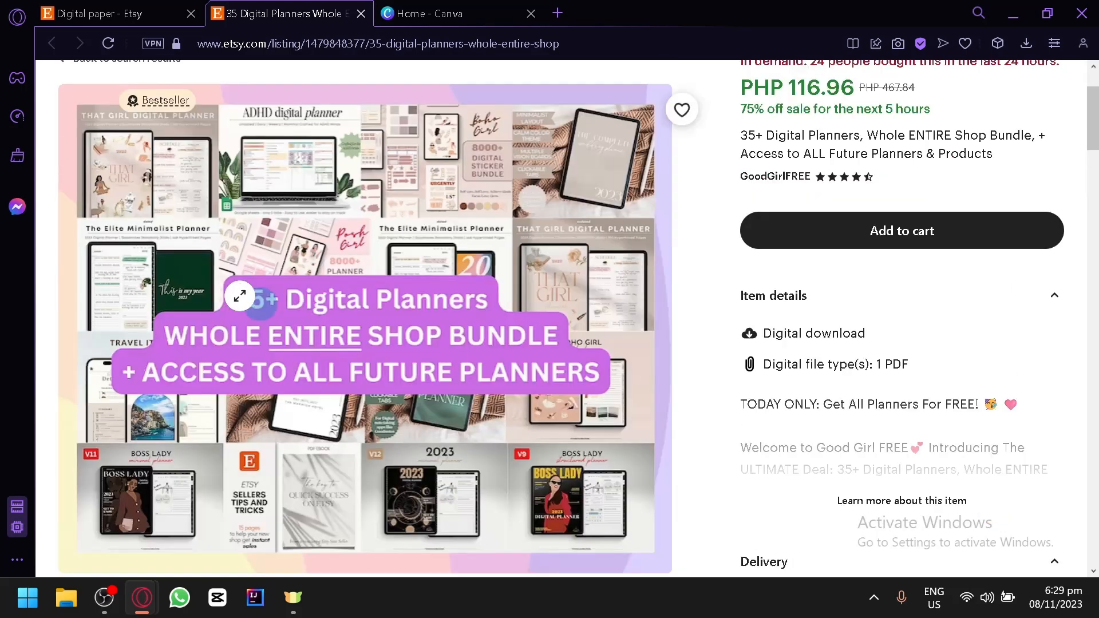
{"action": "scroll", "scroll_direction": "up", "scroll_amount": 3}
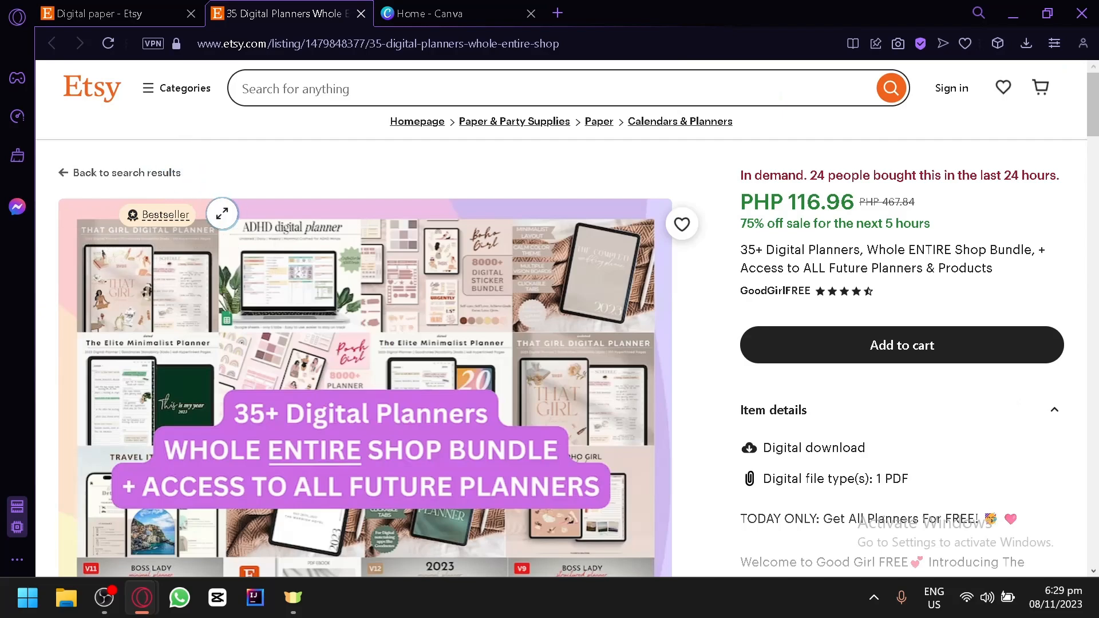
{"action": "scroll", "scroll_direction": "down", "scroll_amount": 3}
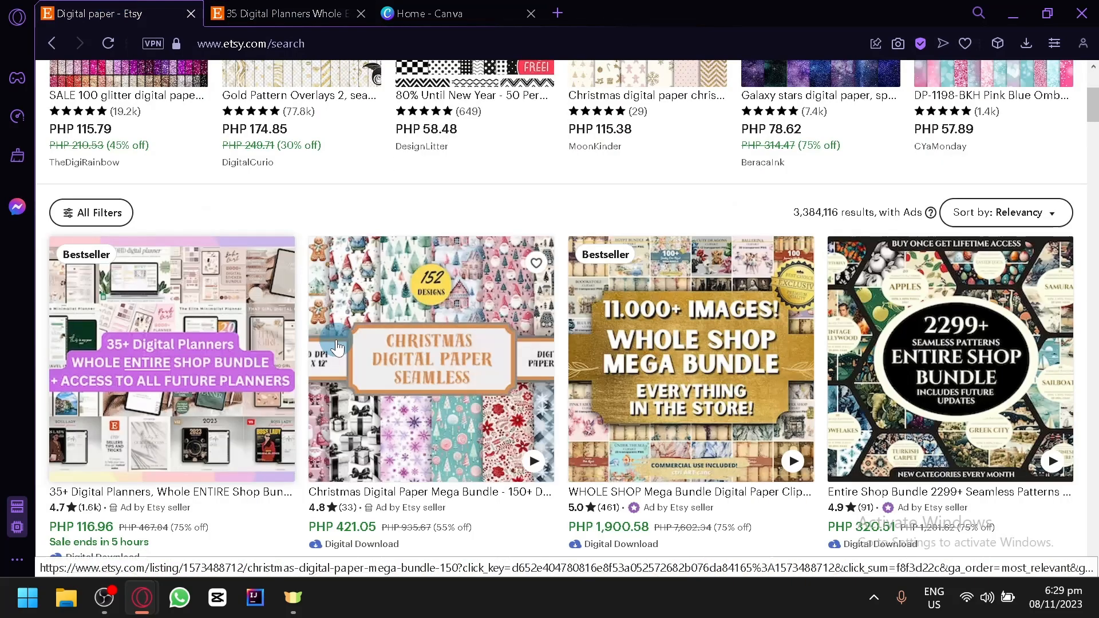
{"action": "scroll", "scroll_direction": "down", "scroll_amount": 3}
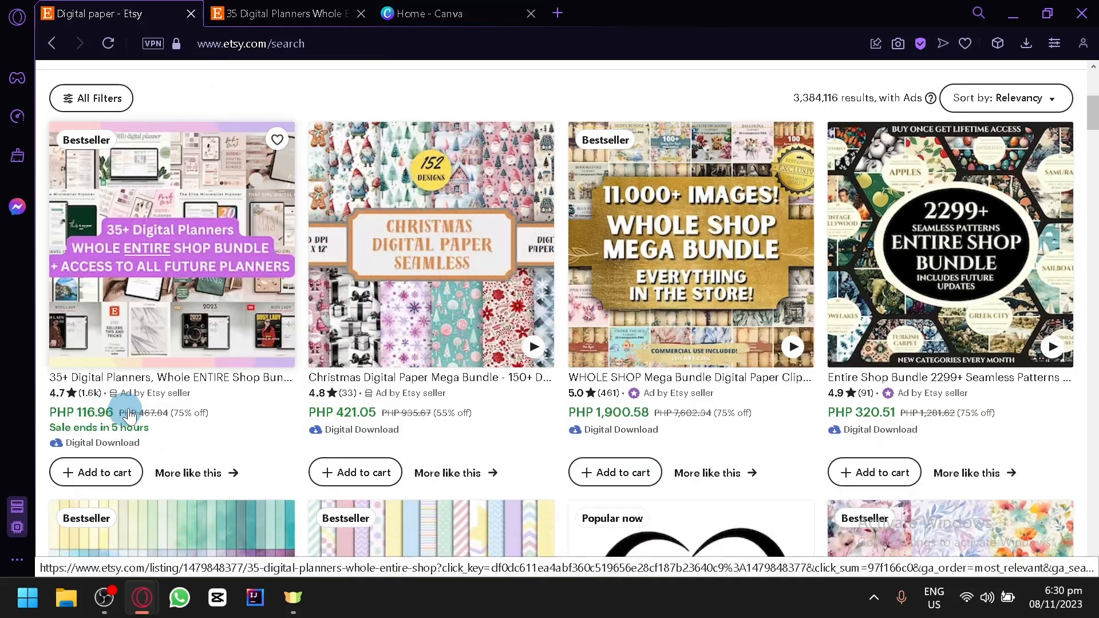
{"action": "mouse_move", "coordinate": [181, 406]}
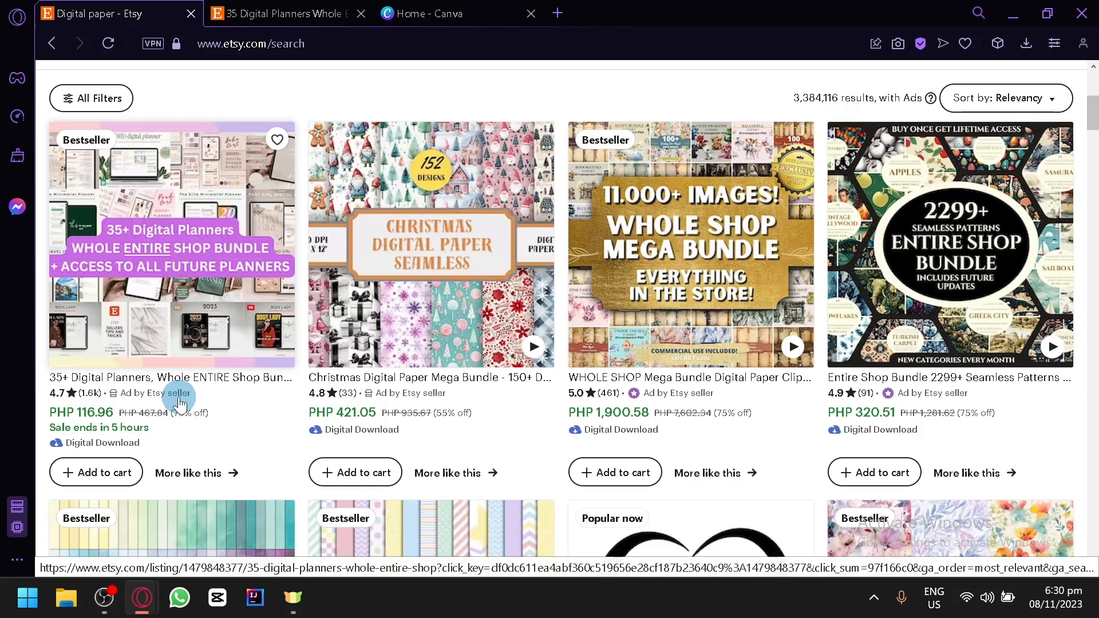
{"action": "mouse_move", "coordinate": [199, 287]}
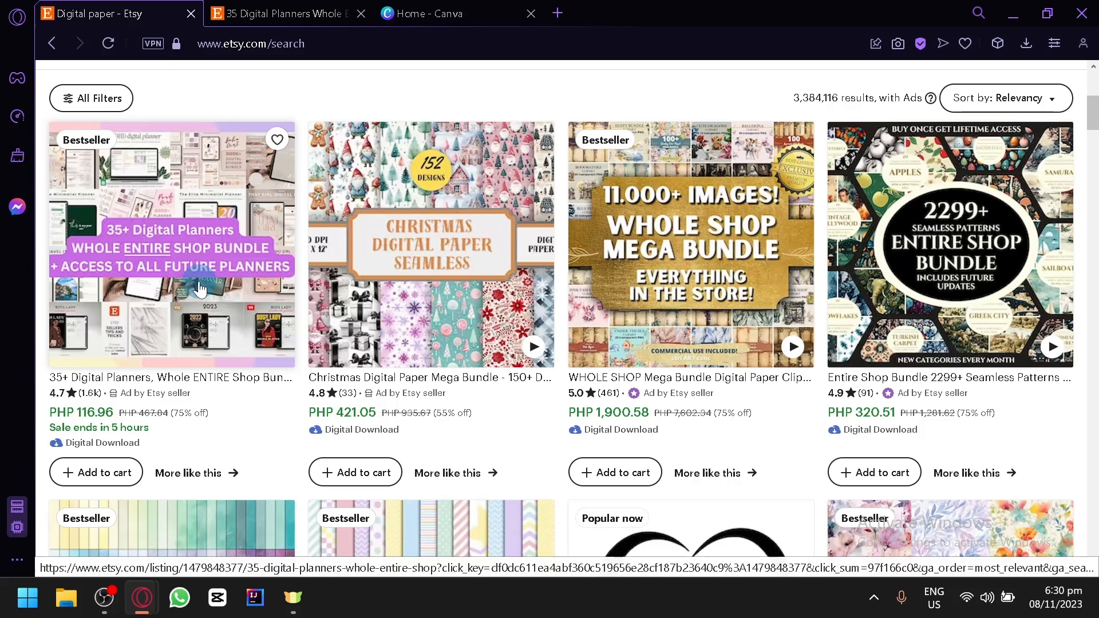
Step: Revisit the bundle listing's five-star reviews, then switch to the Canva home page
{"action": "left_click", "coordinate": [171, 242]}
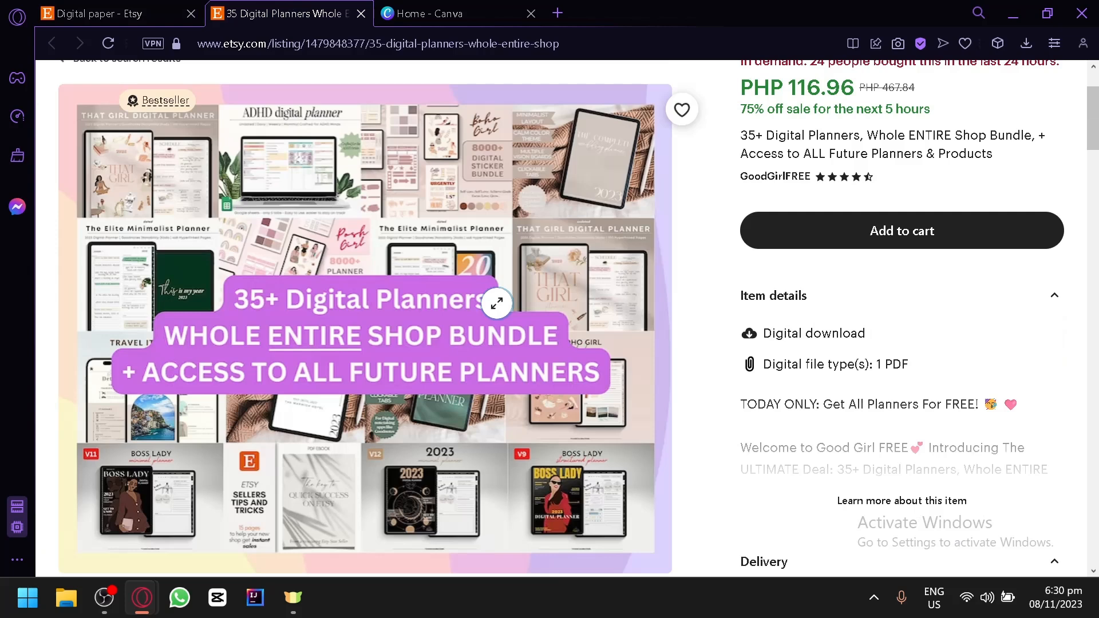
{"action": "scroll", "scroll_direction": "up", "scroll_amount": 3}
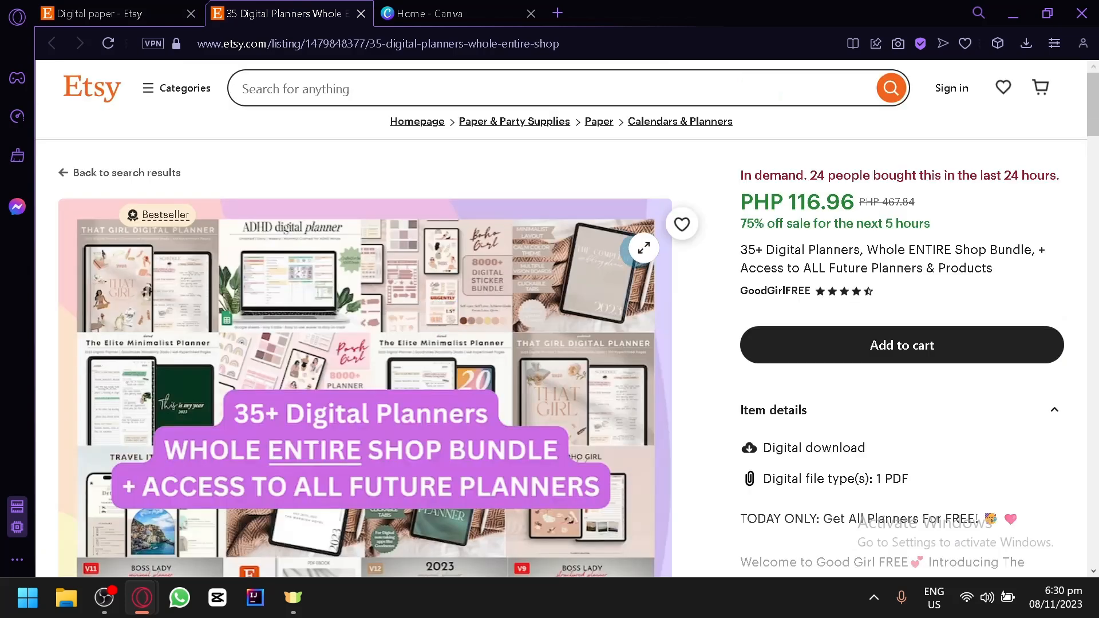
{"action": "scroll", "scroll_direction": "down", "scroll_amount": 3}
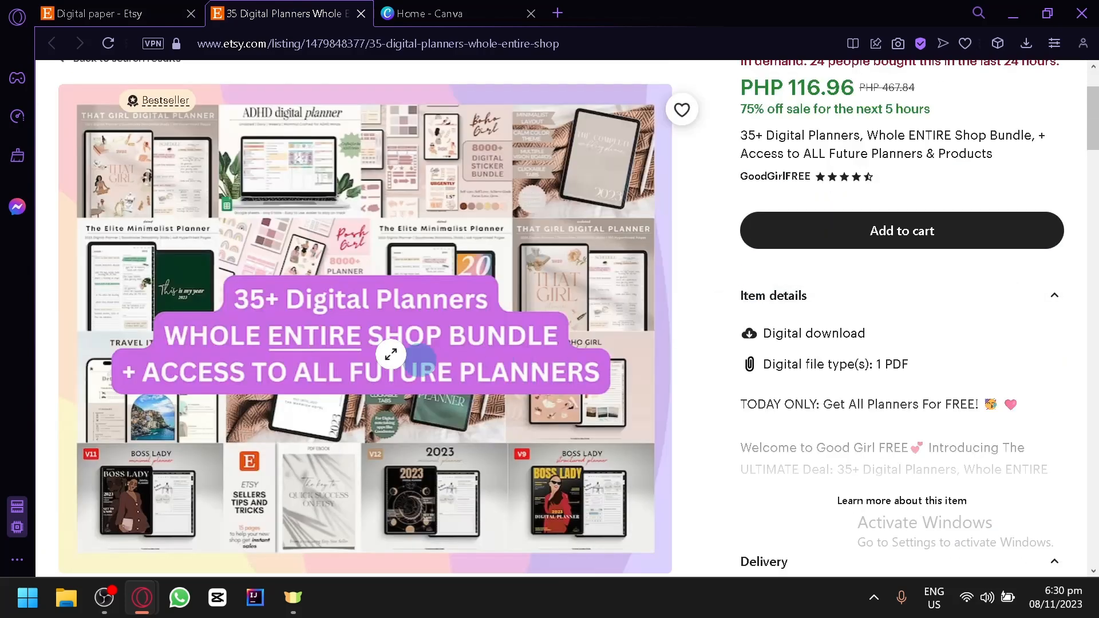
{"action": "mouse_move", "coordinate": [467, 315]}
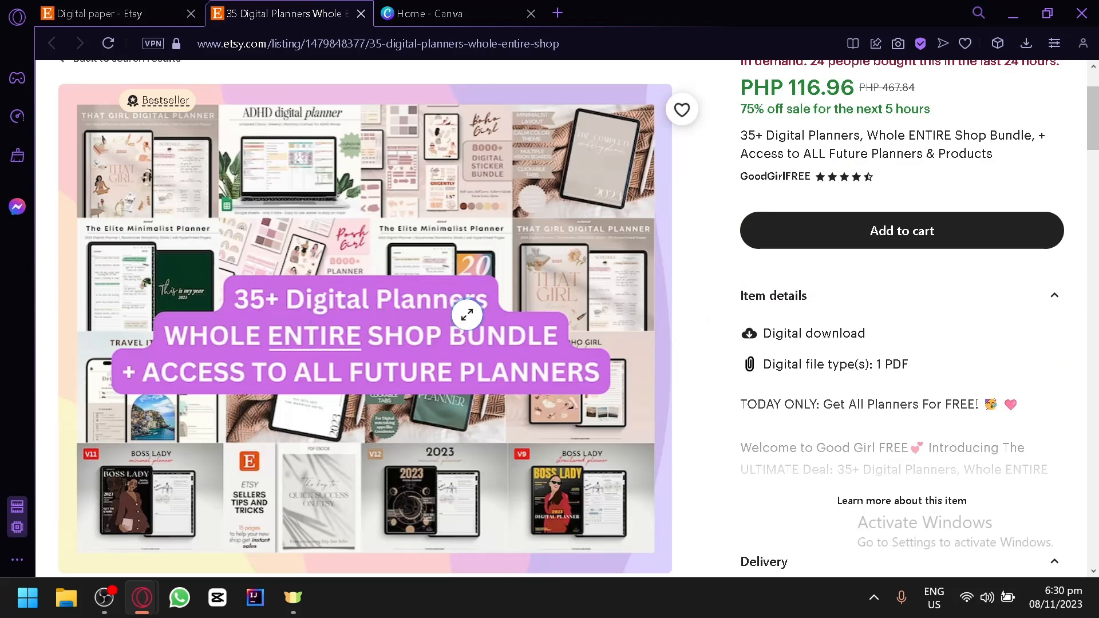
{"action": "mouse_move", "coordinate": [285, 399]}
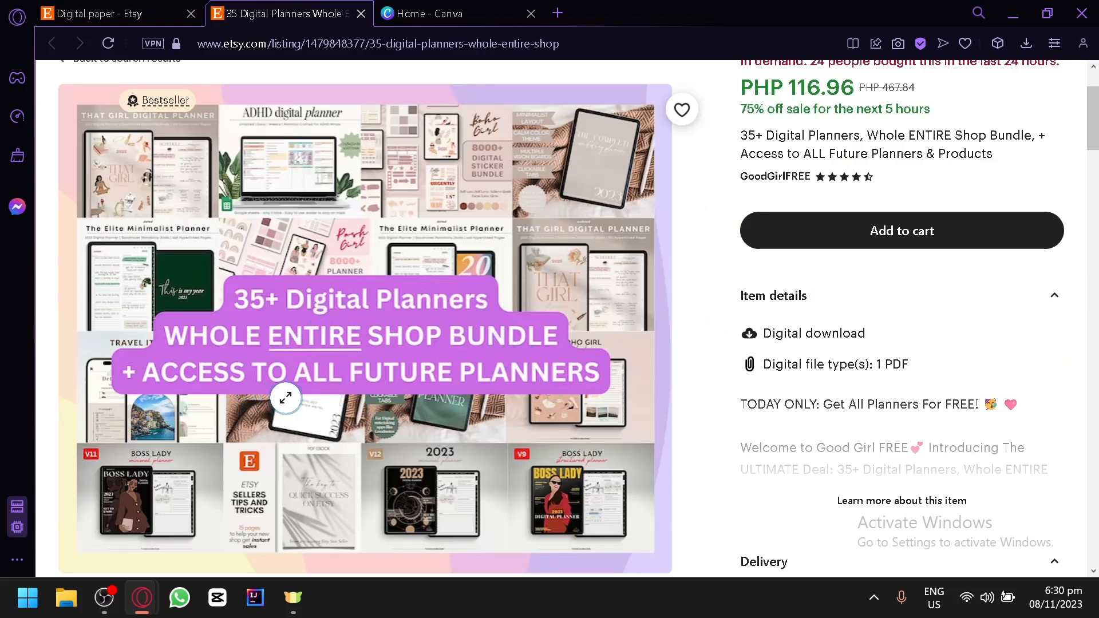
{"action": "scroll", "scroll_direction": "down", "scroll_amount": 3}
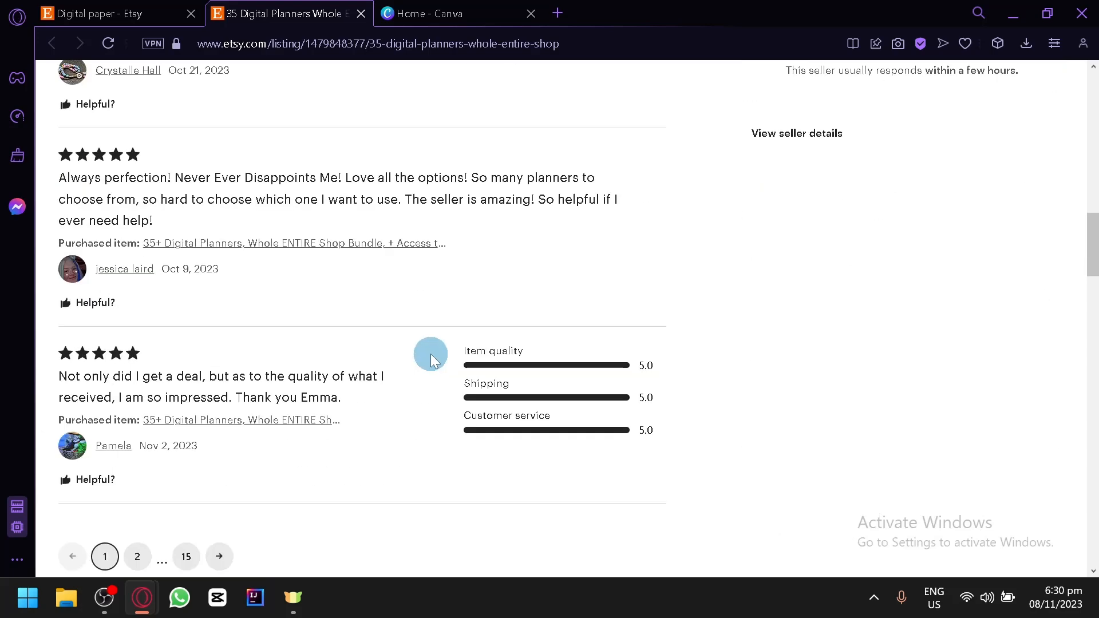
{"action": "left_click", "coordinate": [456, 14]}
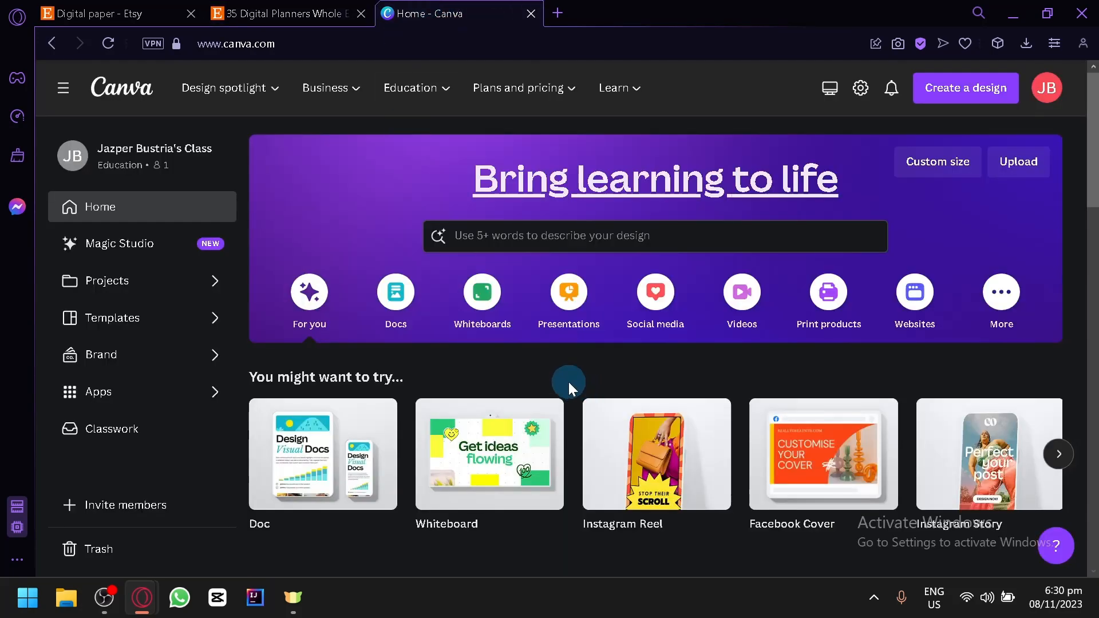
{"action": "left_click", "coordinate": [281, 13]}
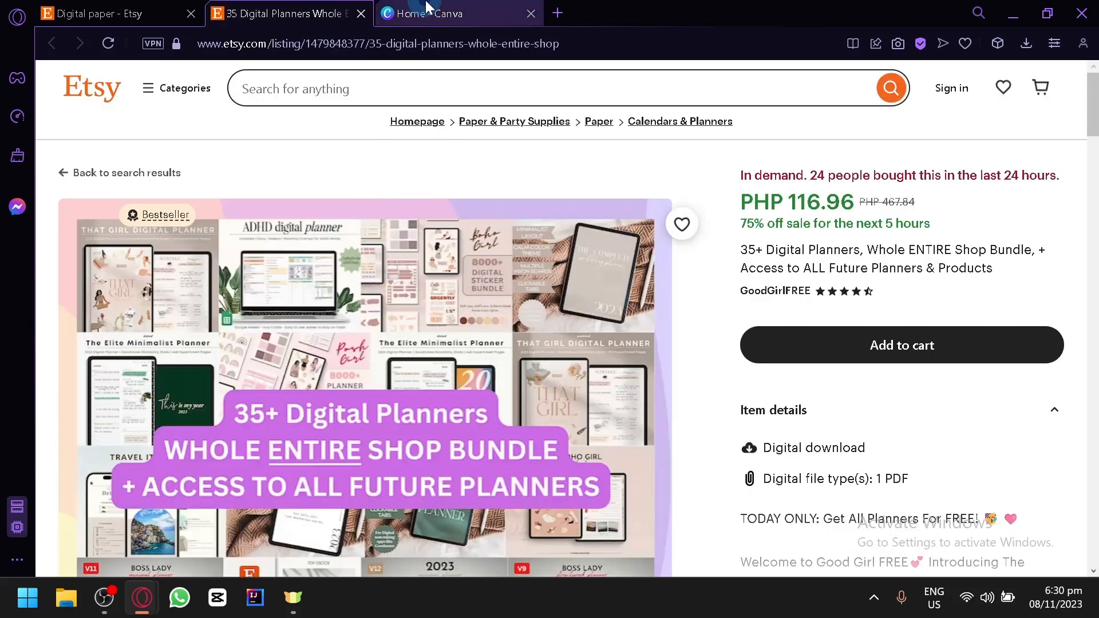
{"action": "left_click", "coordinate": [98, 14]}
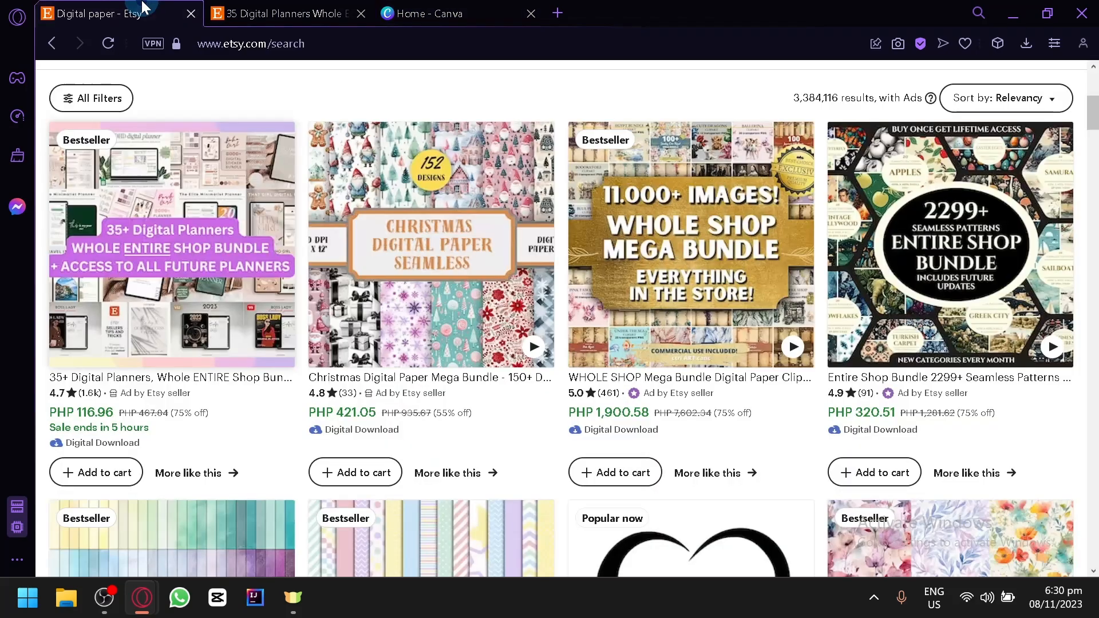
{"action": "left_click", "coordinate": [170, 245]}
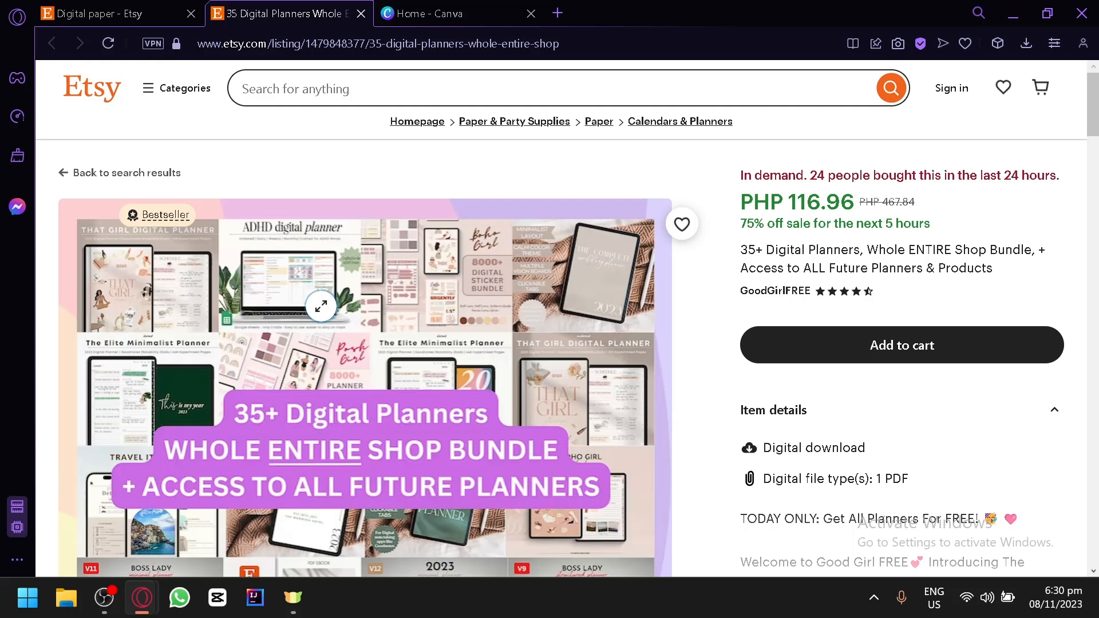
{"action": "mouse_move", "coordinate": [435, 13]}
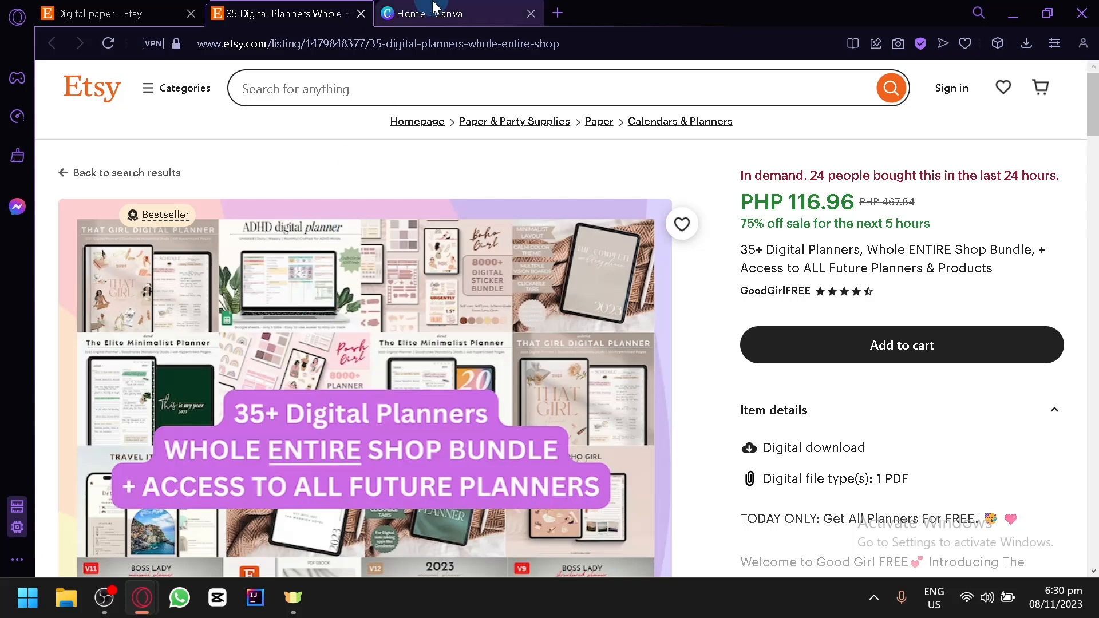
{"action": "left_click", "coordinate": [459, 14]}
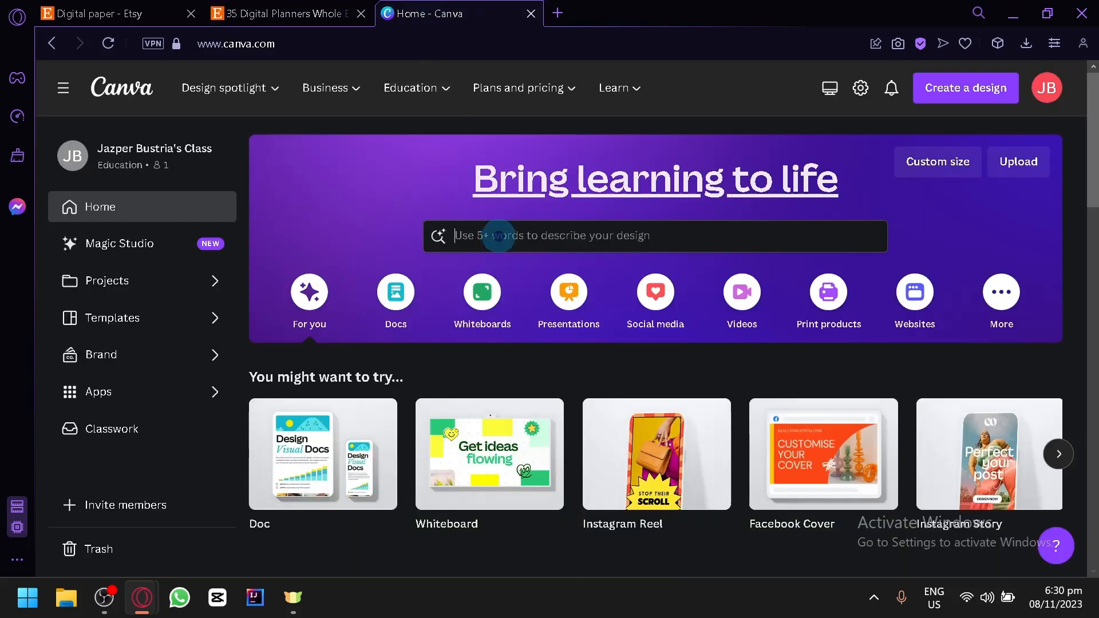
Step: Search Canva templates for "digital planner"
{"action": "left_click", "coordinate": [654, 236]}
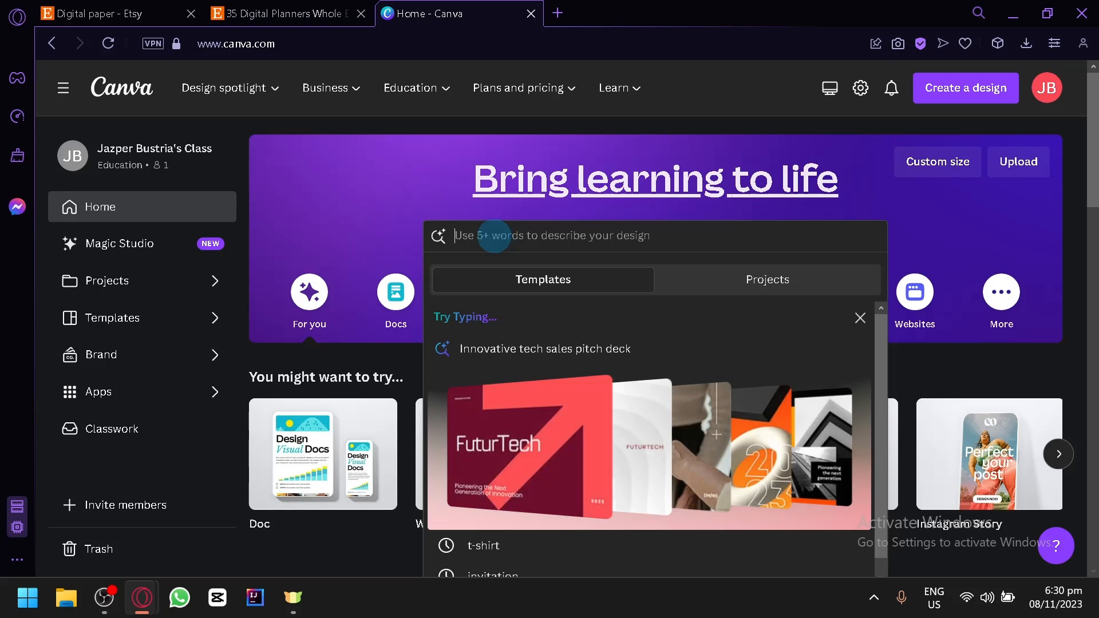
{"action": "left_click", "coordinate": [860, 317]}
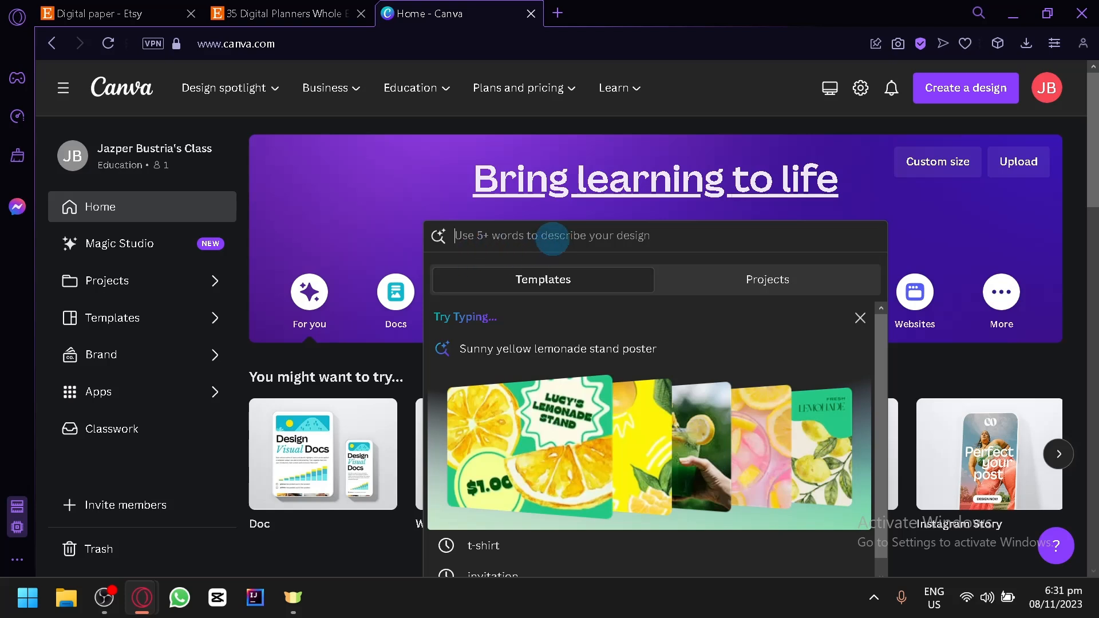
{"action": "type", "text": "dig"}
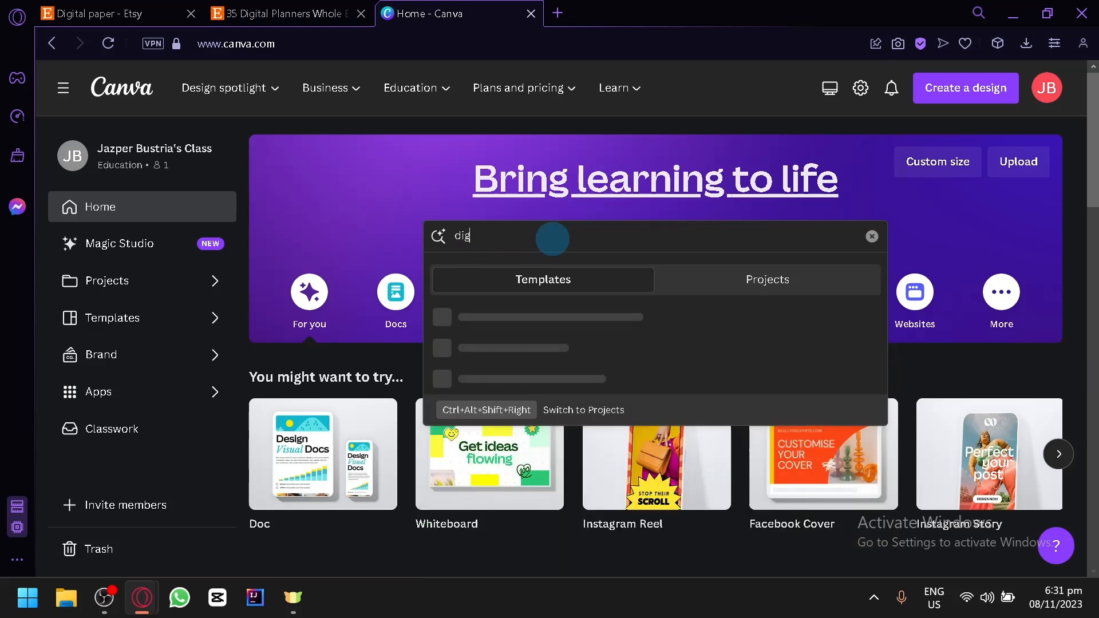
{"action": "type", "text": "ital planner"}
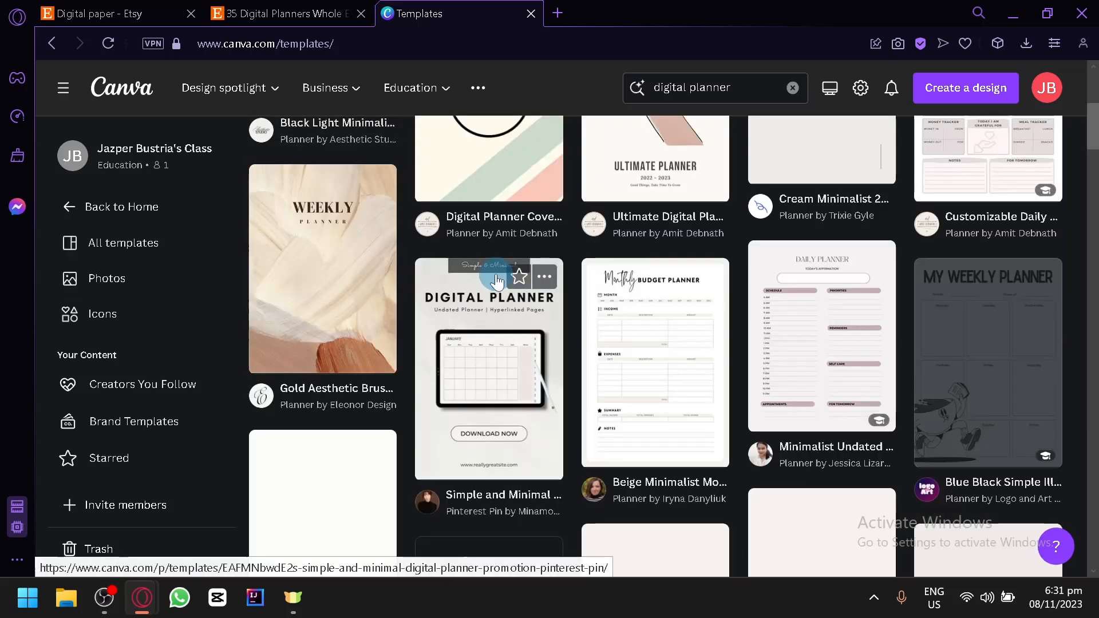
Step: Scroll the planner results to bring monthly, daily and self-care planner templates into view
{"action": "scroll", "scroll_direction": "up", "scroll_amount": 3}
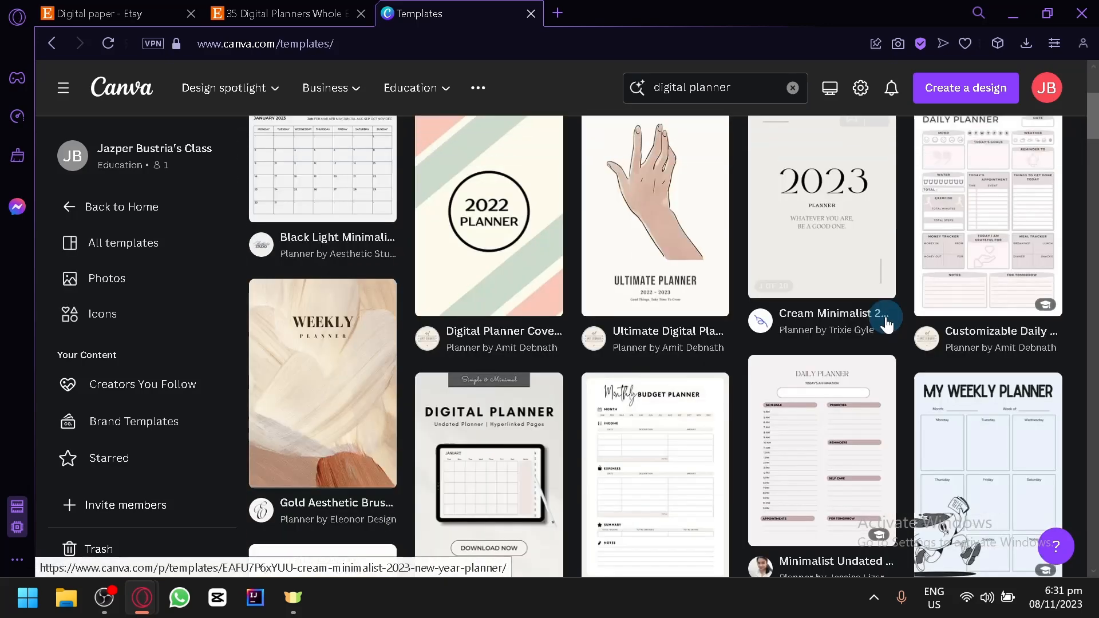
{"action": "scroll", "scroll_direction": "down", "scroll_amount": 3}
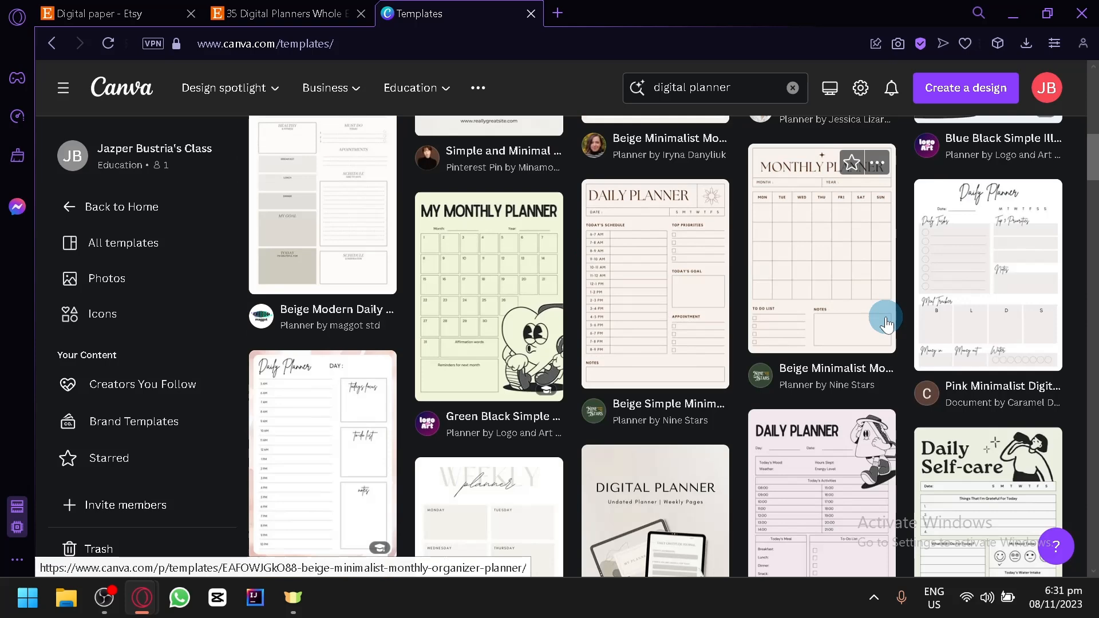
{"action": "mouse_move", "coordinate": [789, 214]}
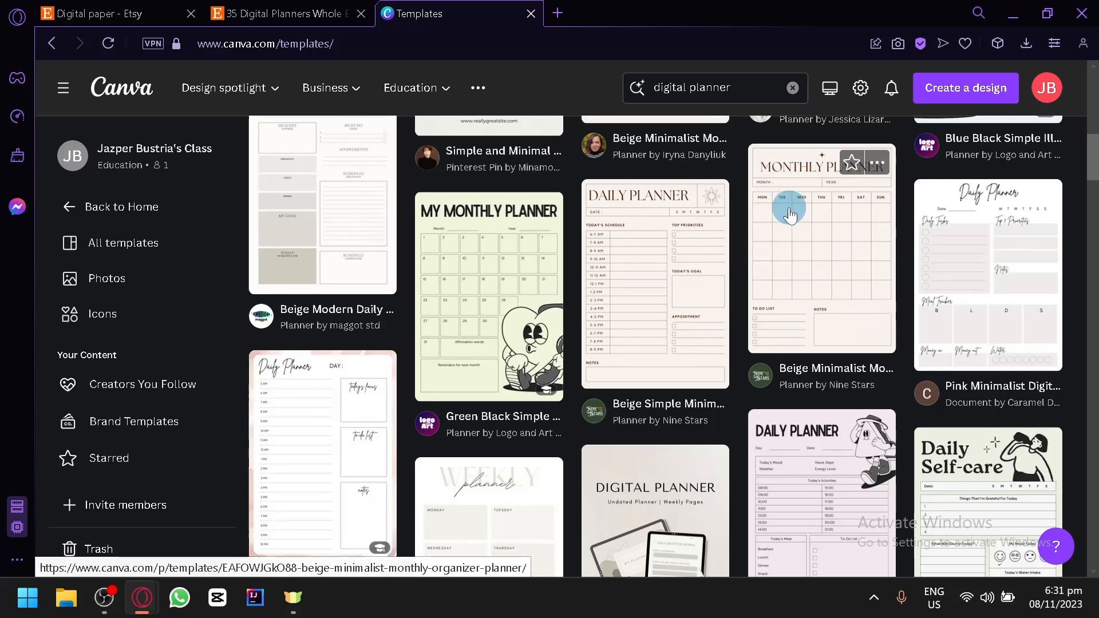
{"action": "mouse_move", "coordinate": [626, 283]}
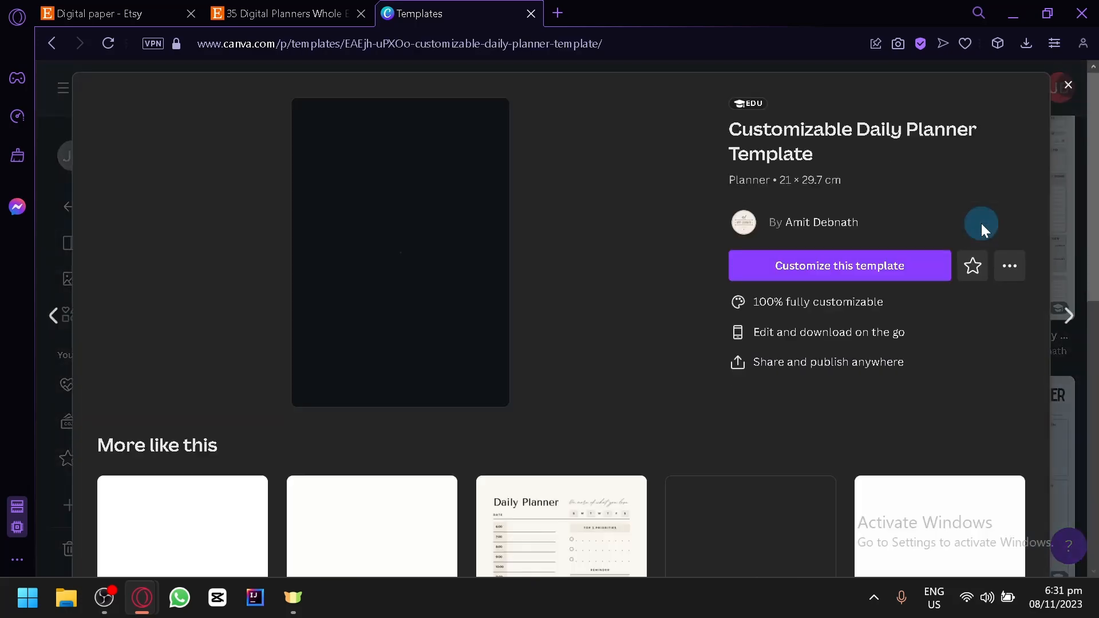
Step: Customize the daily planner template into an editable design and close the leftover Templates page
{"action": "left_click", "coordinate": [838, 265]}
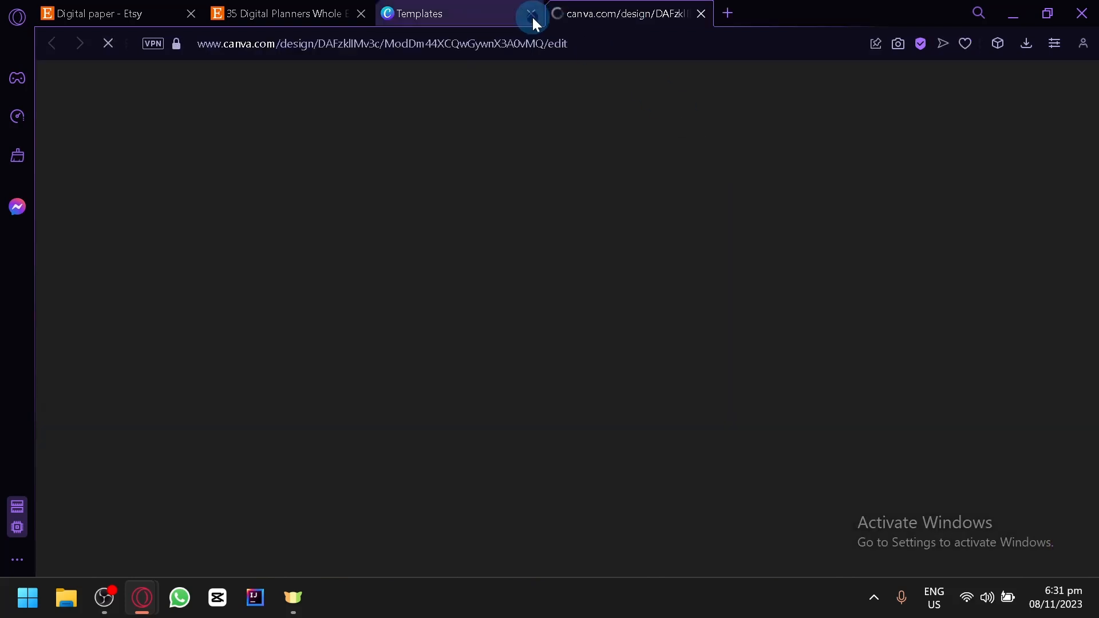
{"action": "left_click", "coordinate": [530, 13]}
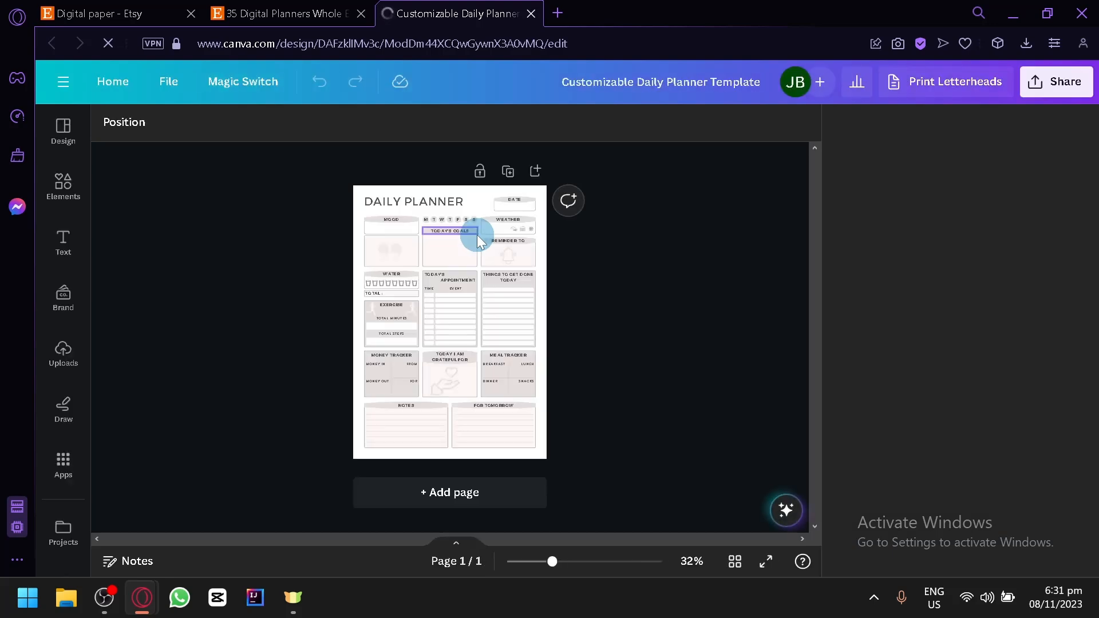
Step: Check the Print Letterheads options for the planner and dismiss the panel
{"action": "left_click", "coordinate": [946, 81]}
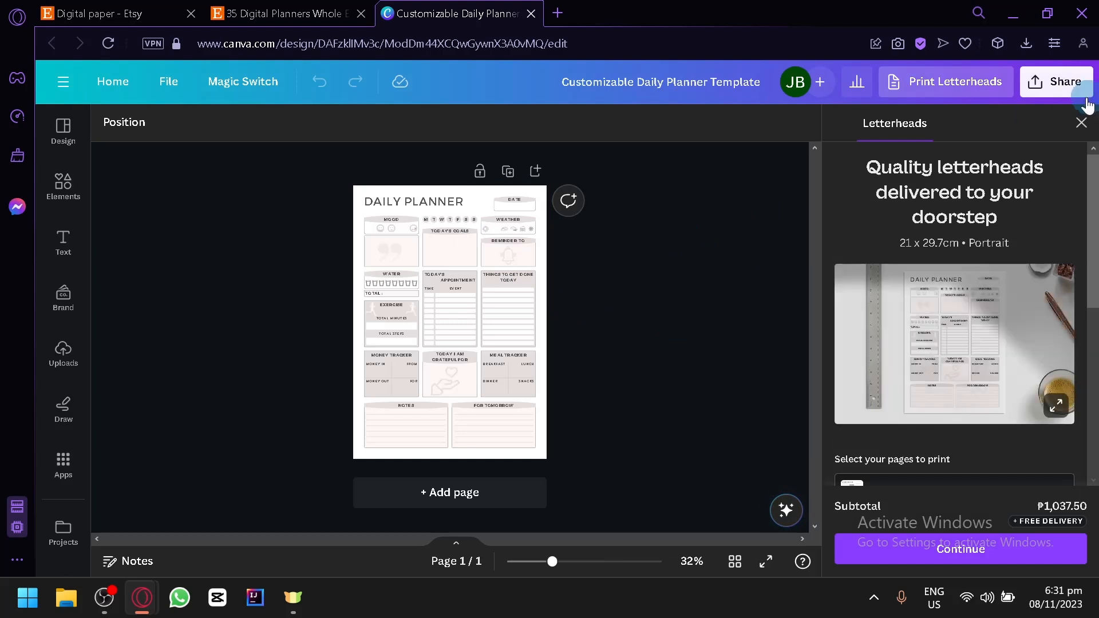
{"action": "left_click", "coordinate": [1082, 122]}
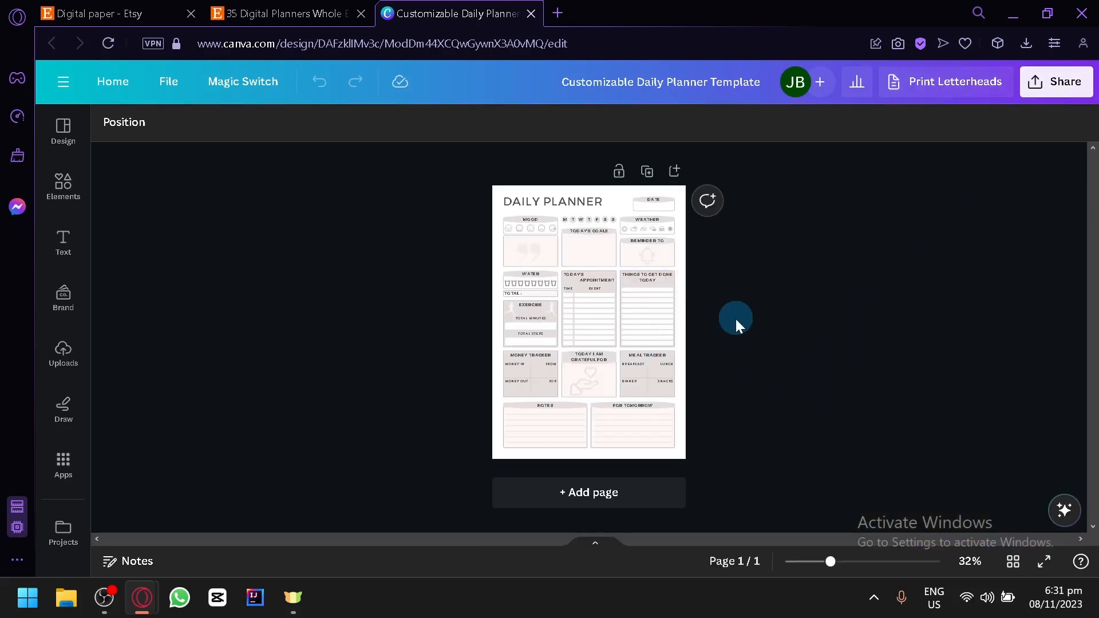